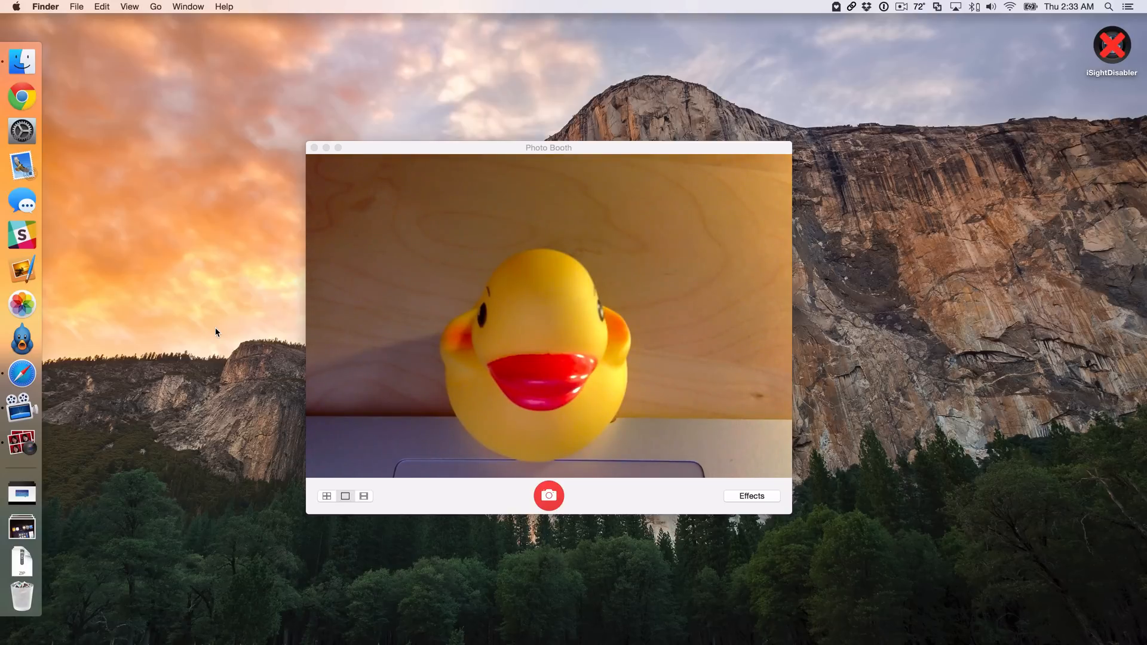
{"action": "mouse_move", "coordinate": [52, 400]}
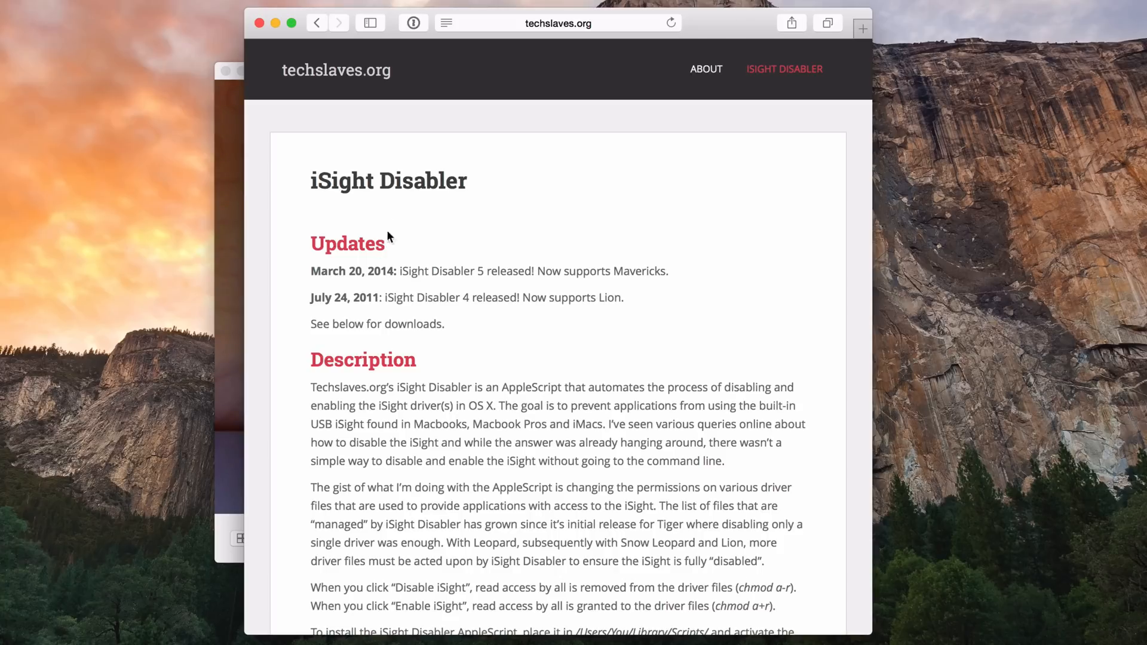
Step: Close Photo Booth, relaunch it via the launcher with 'pho', then close it again
{"action": "scroll", "scroll_direction": "down", "scroll_amount": 3}
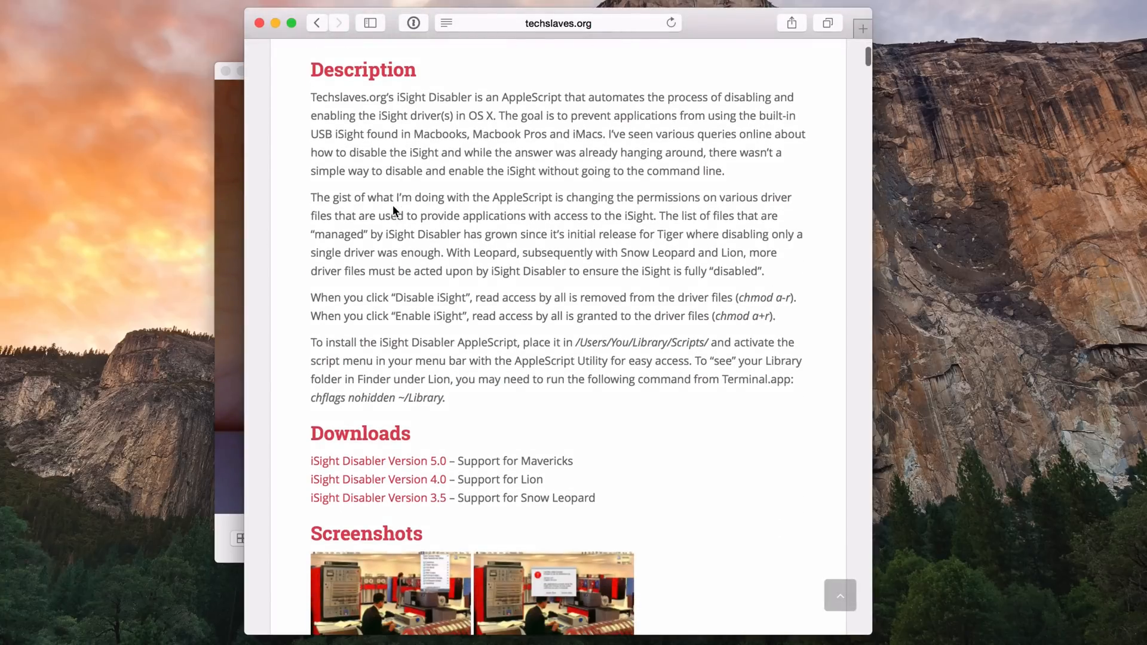
{"action": "scroll", "scroll_direction": "down", "scroll_amount": 3}
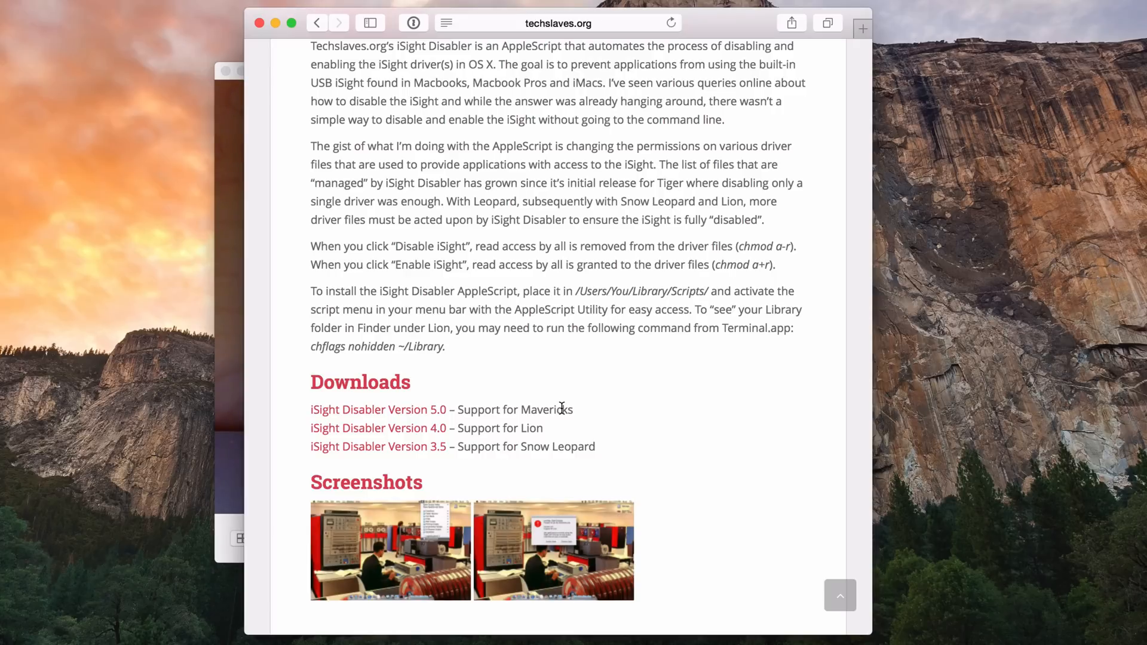
{"action": "mouse_move", "coordinate": [424, 261]}
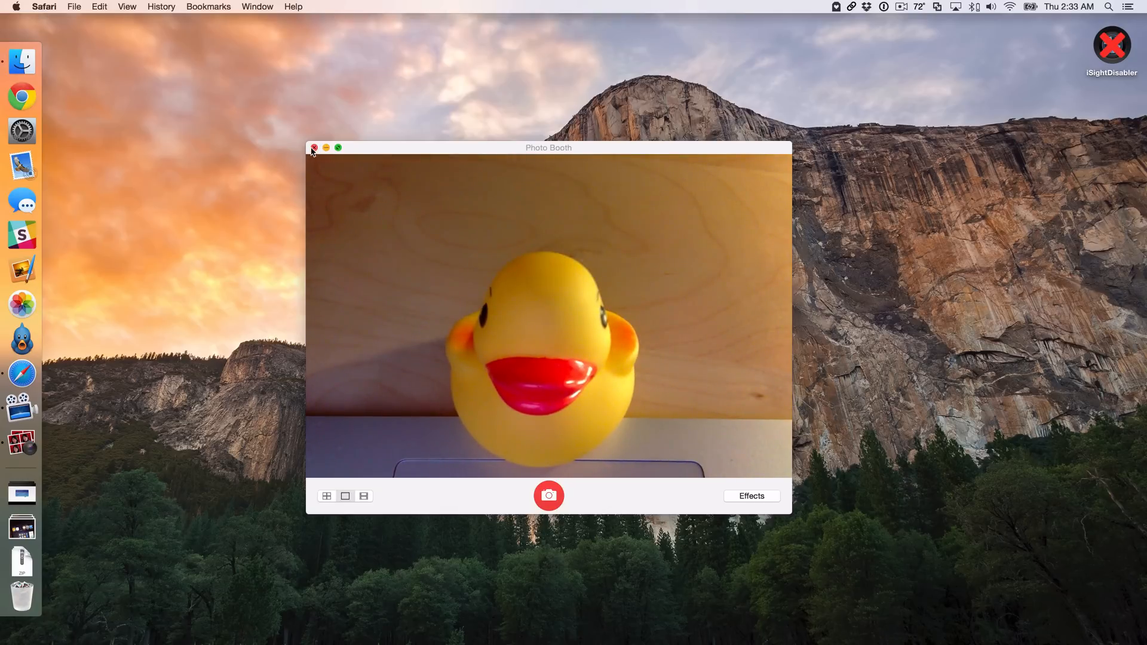
{"action": "left_click", "coordinate": [314, 148]}
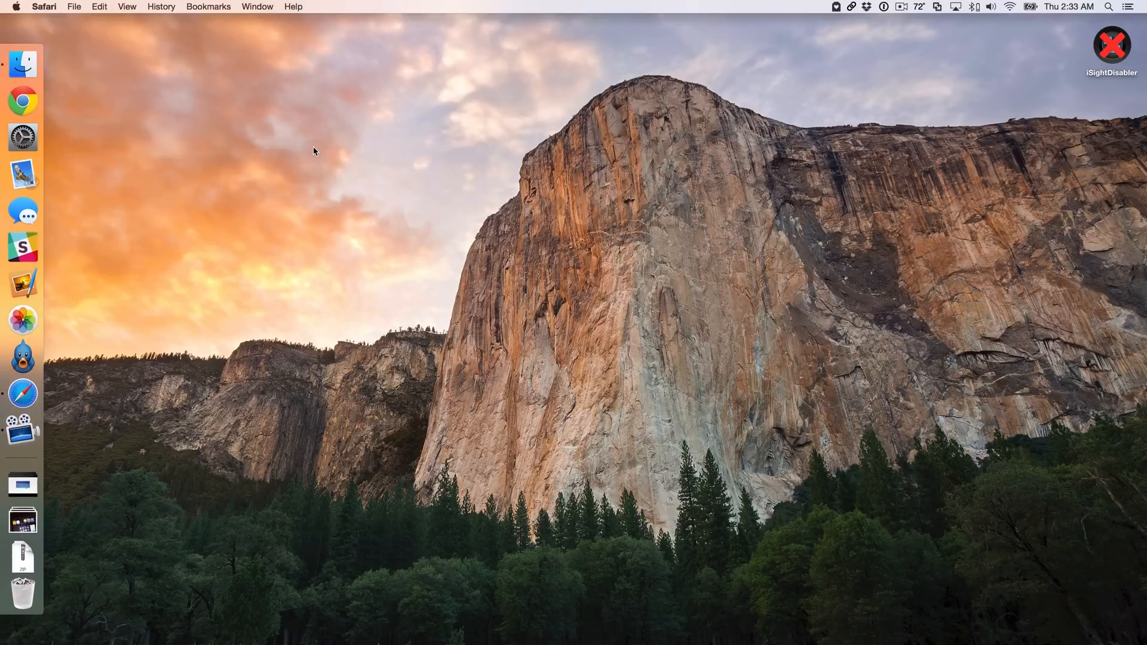
{"action": "type", "text": "pho"}
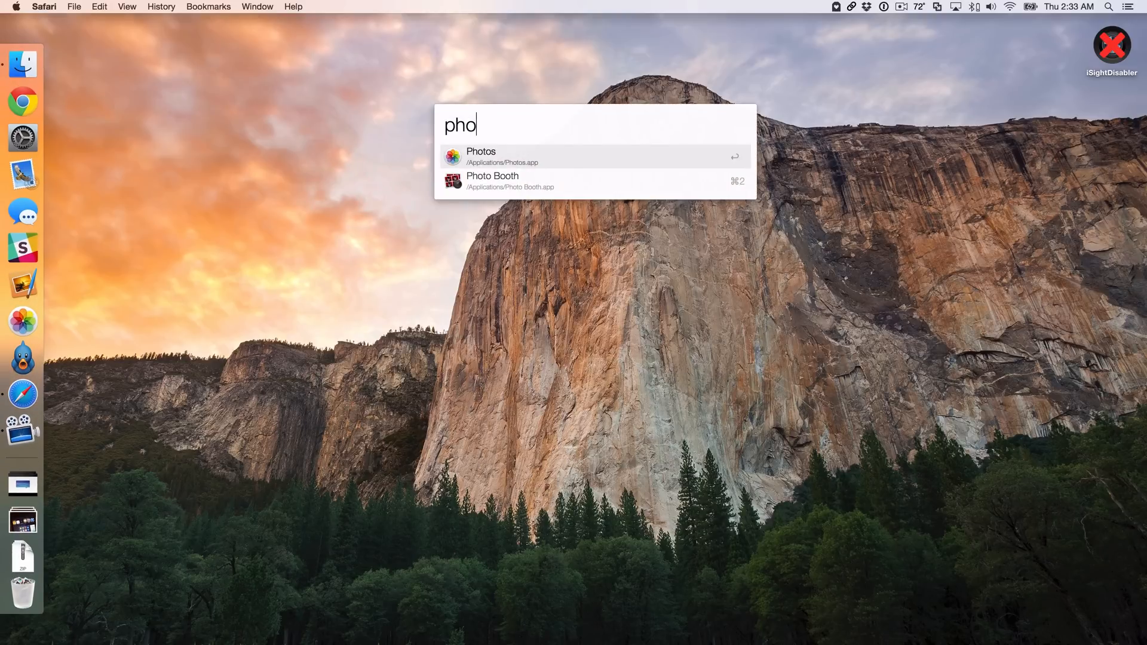
{"action": "key", "text": "escape"}
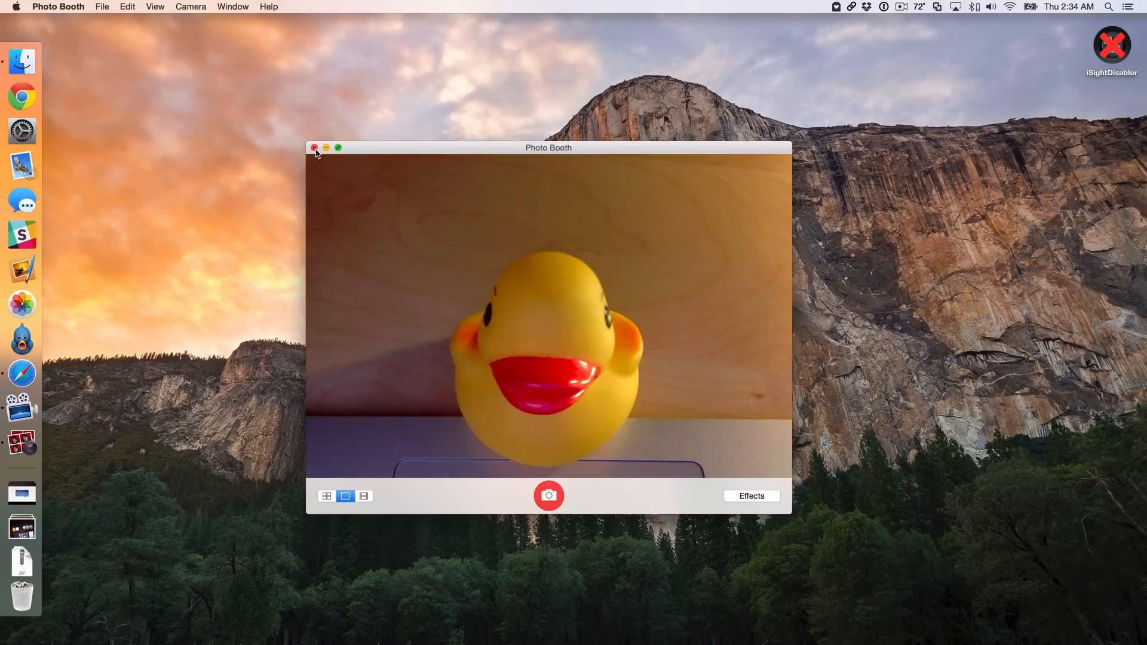
{"action": "left_click", "coordinate": [315, 148]}
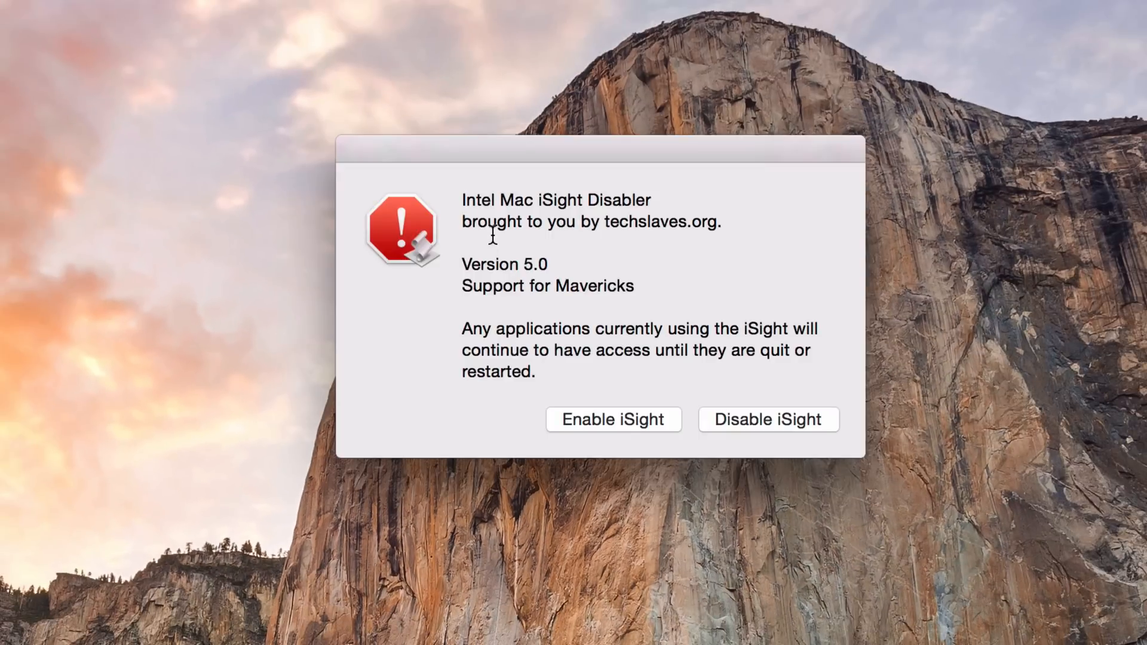
{"action": "mouse_move", "coordinate": [512, 199]}
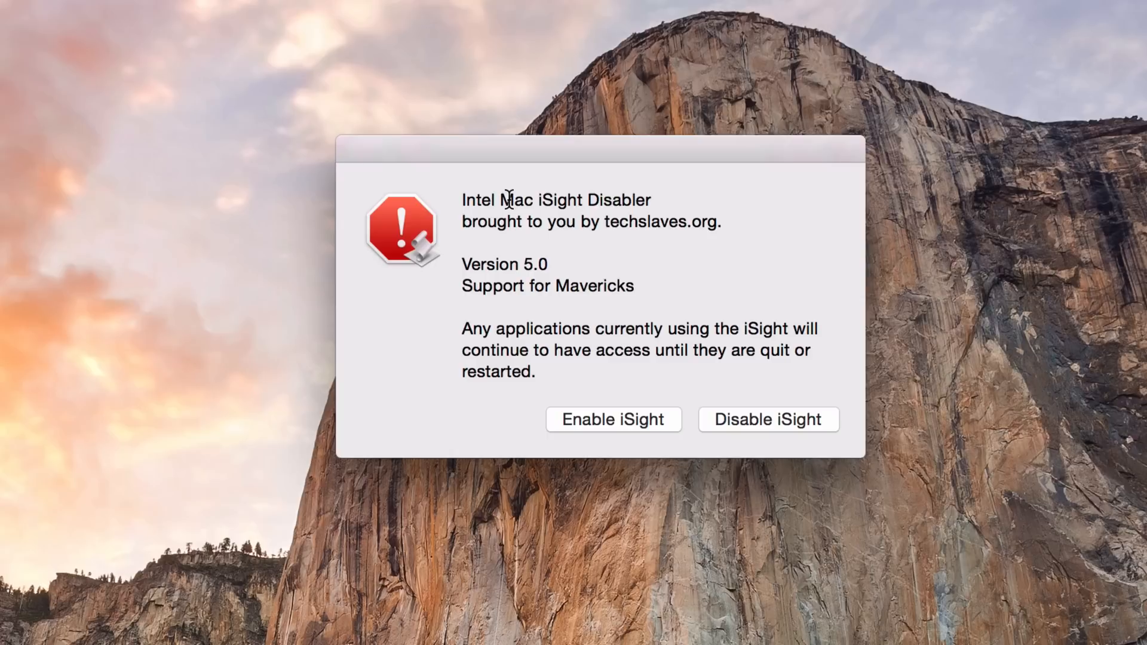
{"action": "mouse_move", "coordinate": [613, 229]}
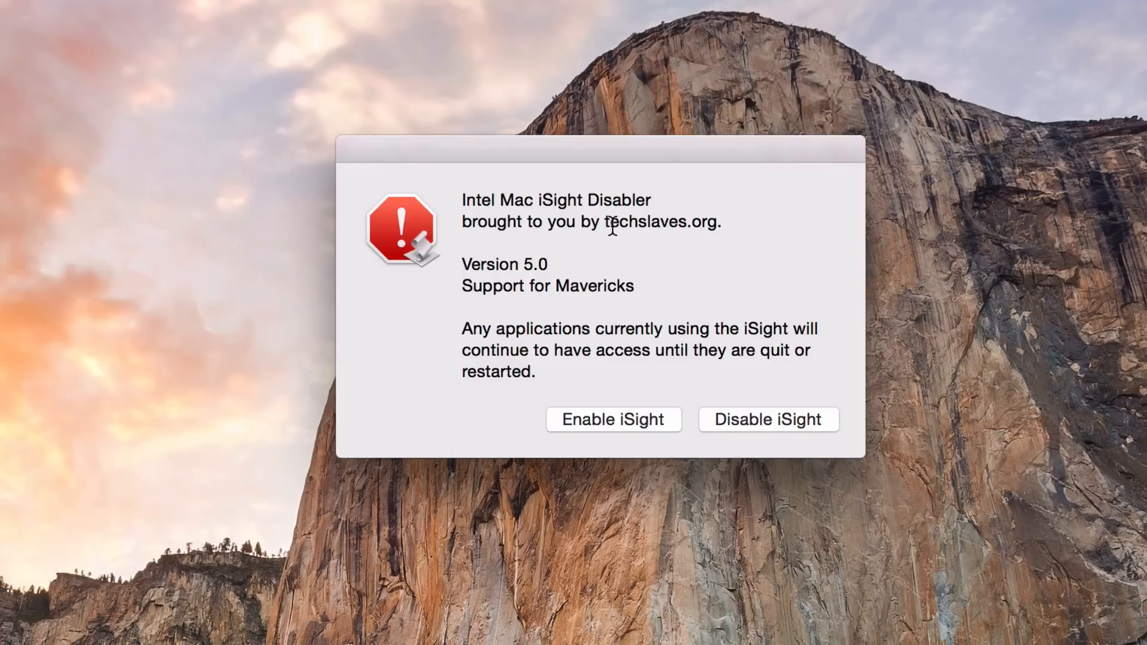
{"action": "mouse_move", "coordinate": [628, 304]}
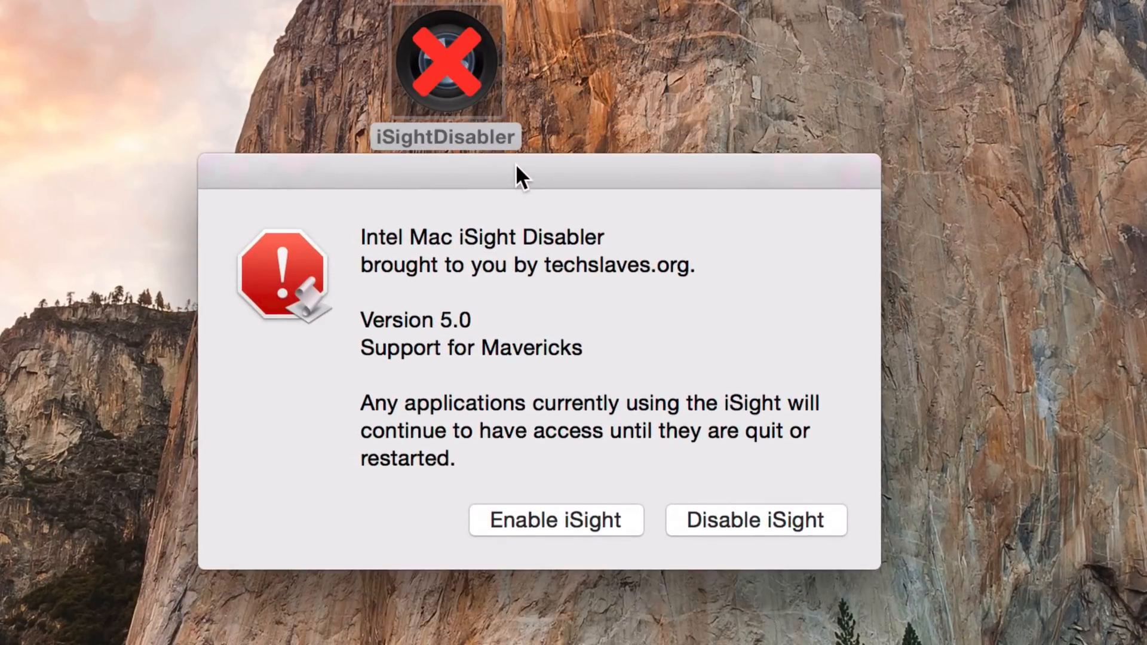
{"action": "mouse_move", "coordinate": [584, 467]}
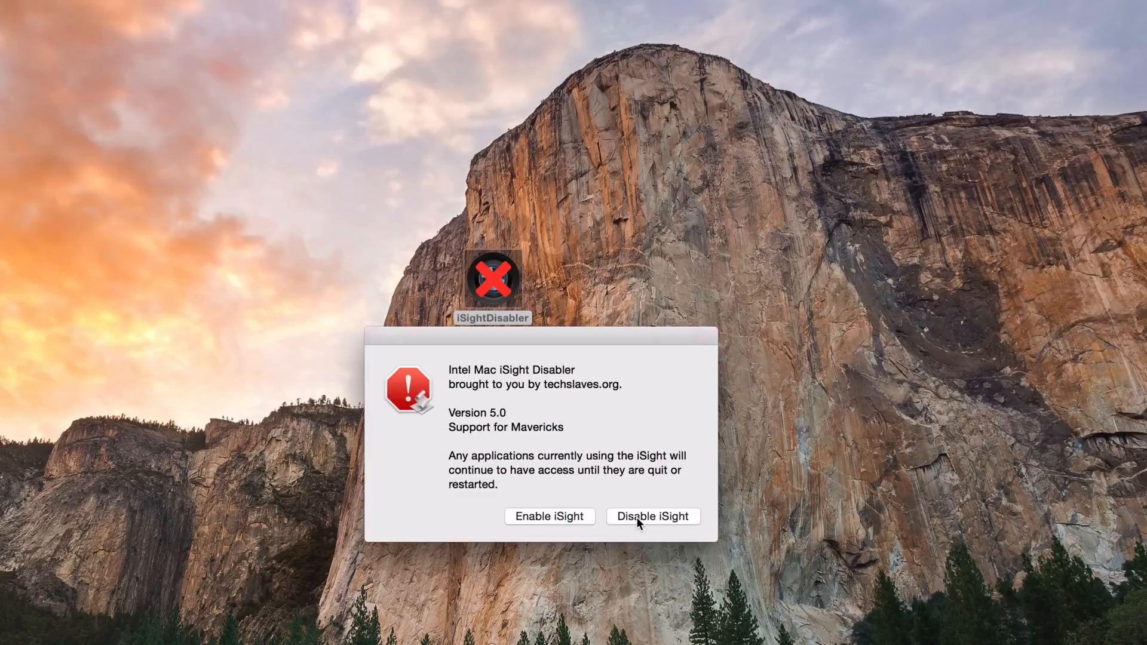
Step: Disable the iSight camera and authorise the change with the administrator password
{"action": "left_click", "coordinate": [652, 515]}
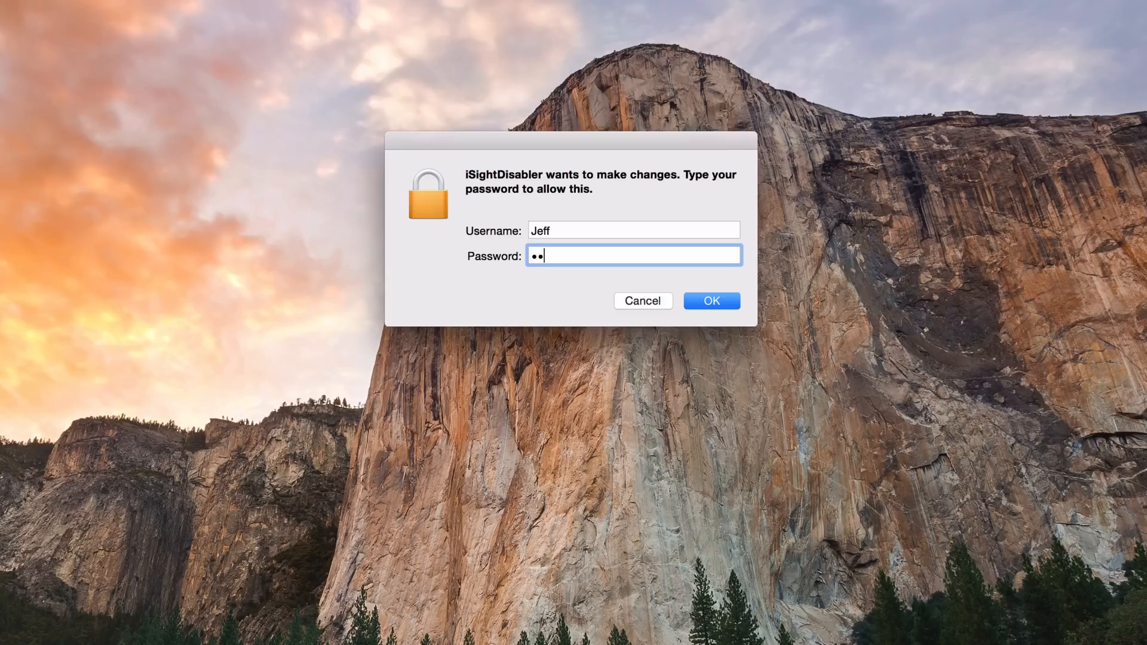
{"action": "left_click", "coordinate": [710, 301]}
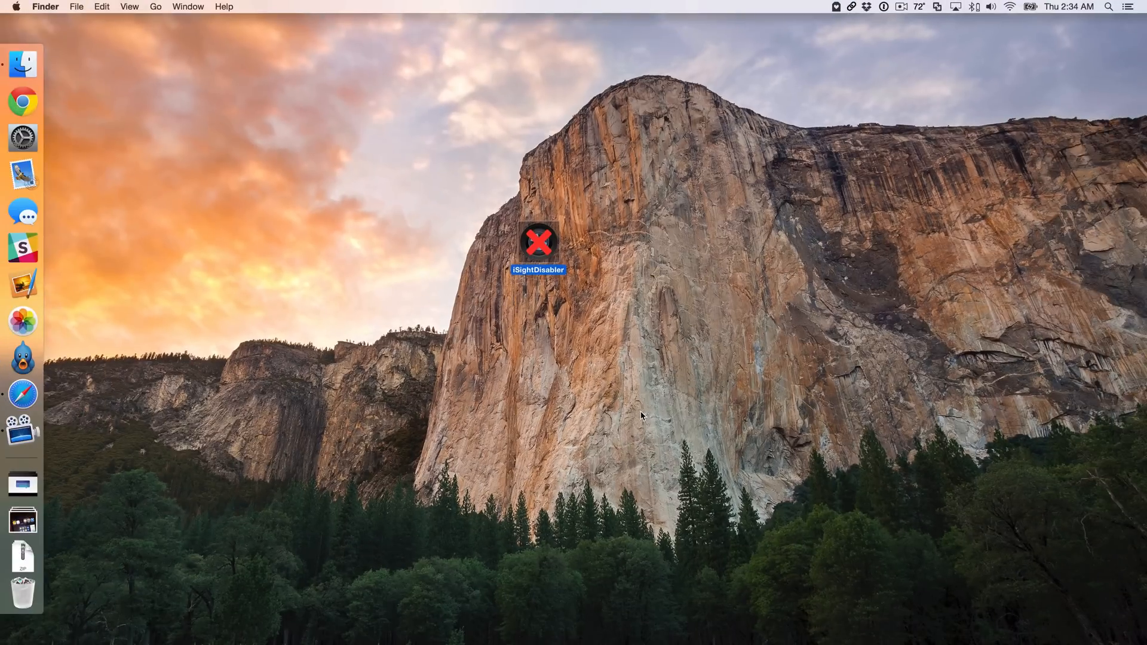
Step: Relaunch Photo Booth with 'photo' and confirm it reports 'There is no connected camera'
{"action": "type", "text": "photo"}
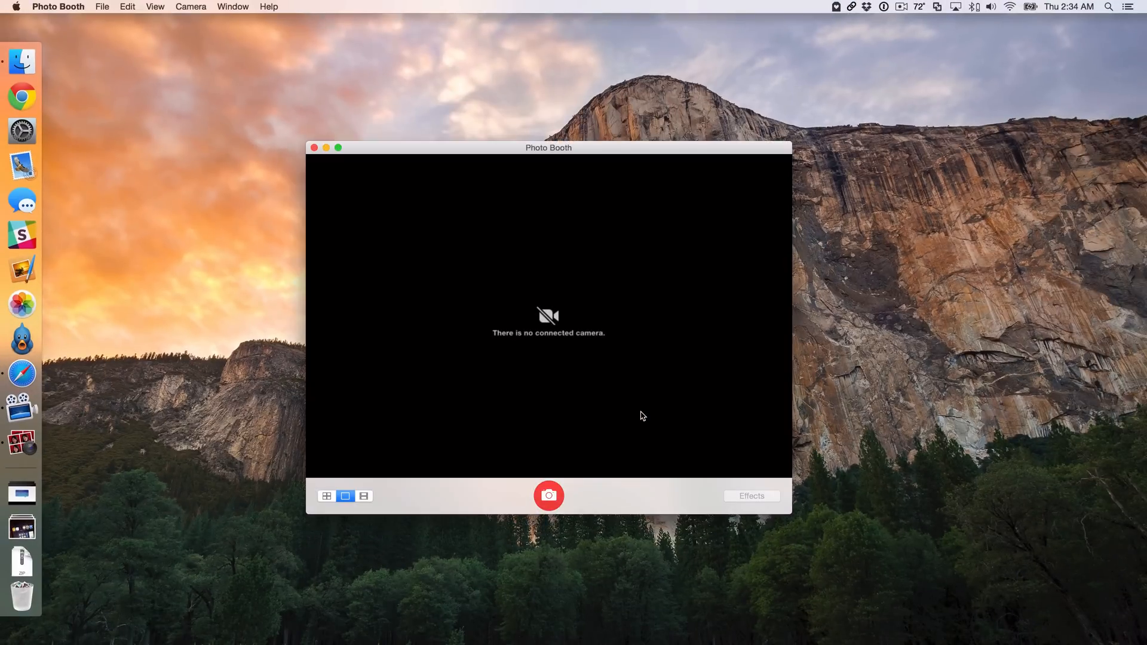
{"action": "left_click", "coordinate": [338, 147]}
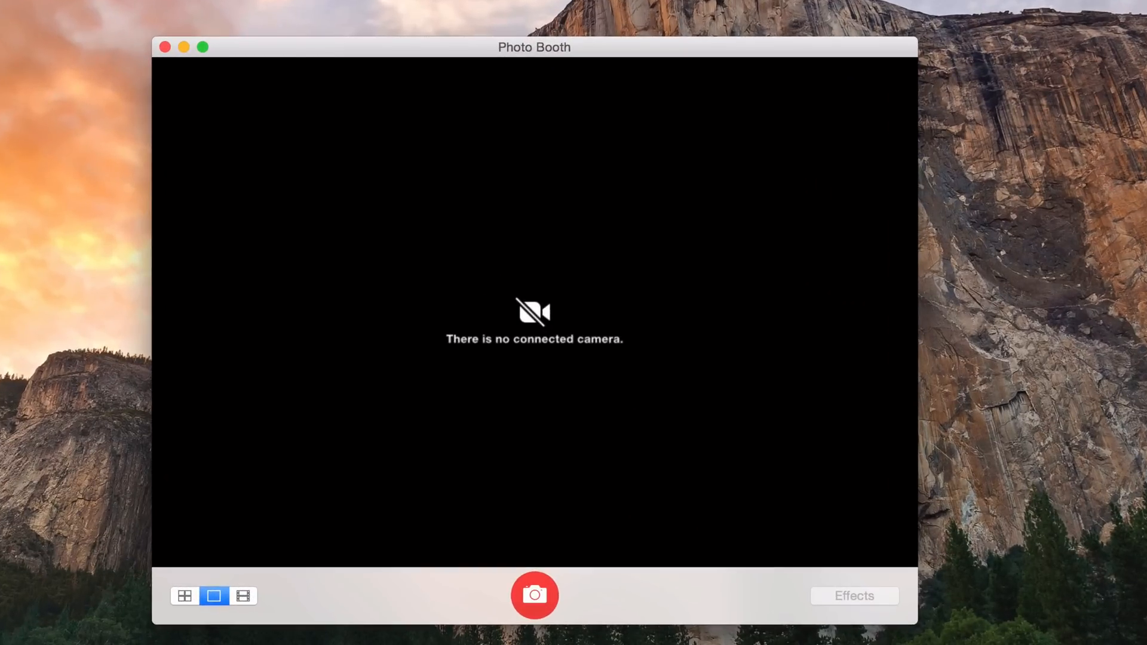
{"action": "mouse_move", "coordinate": [619, 448]}
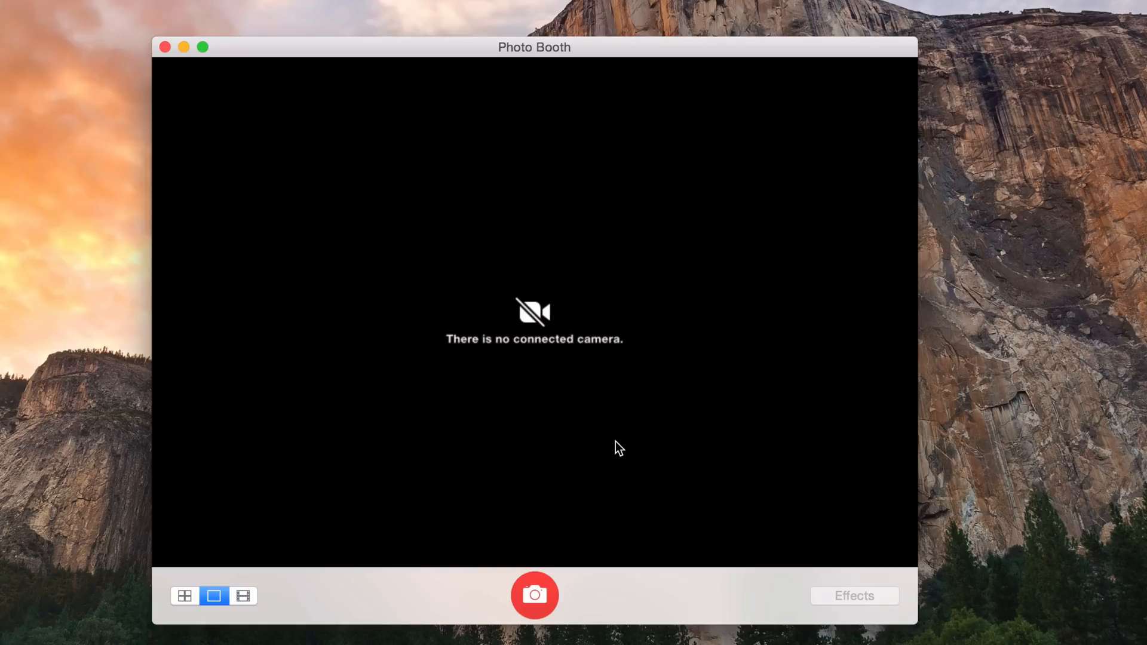
{"action": "mouse_move", "coordinate": [326, 155]}
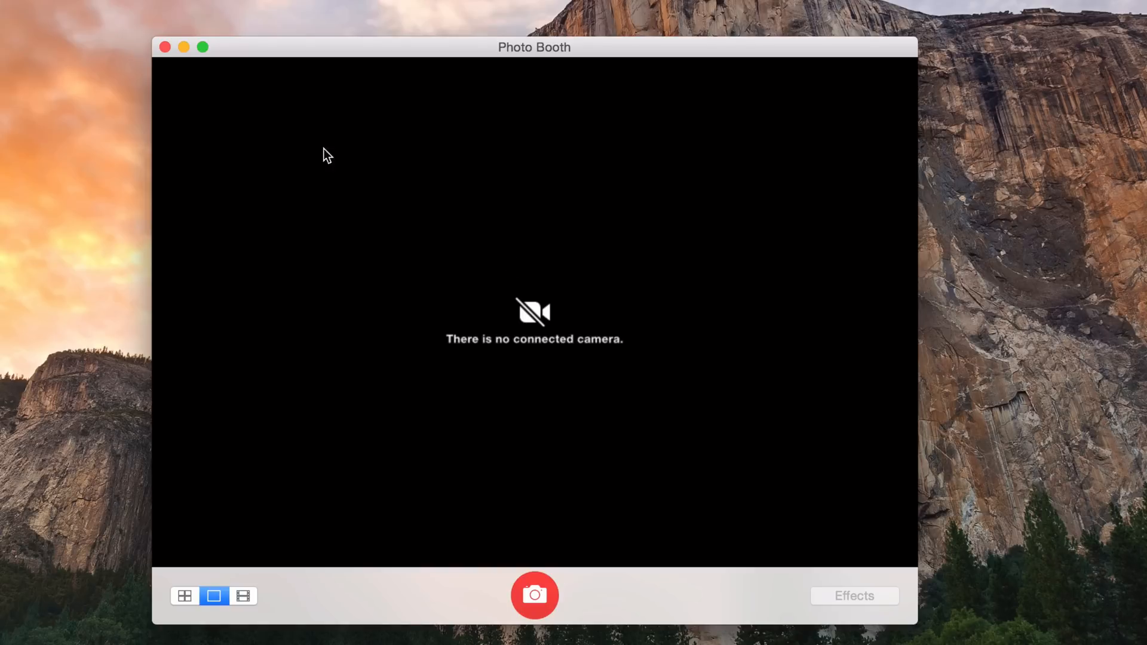
{"action": "mouse_move", "coordinate": [163, 47]}
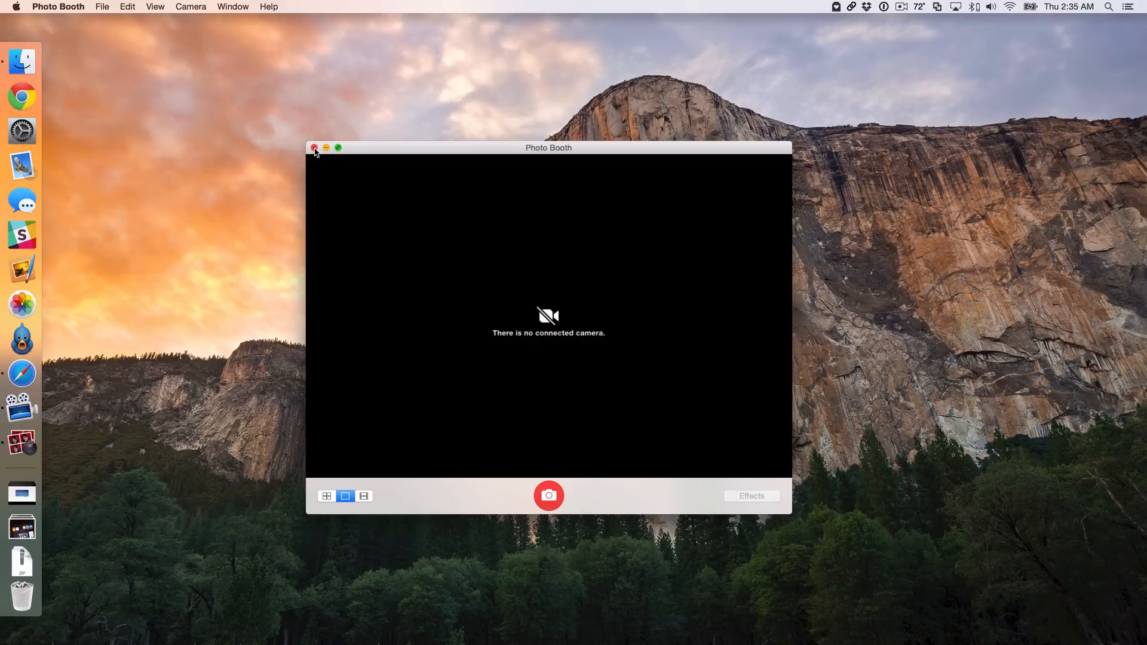
Step: Close Photo Booth, re-enable the iSight camera in iSightDisabler, and relaunch Photo Booth with 'phot'
{"action": "left_click", "coordinate": [314, 148]}
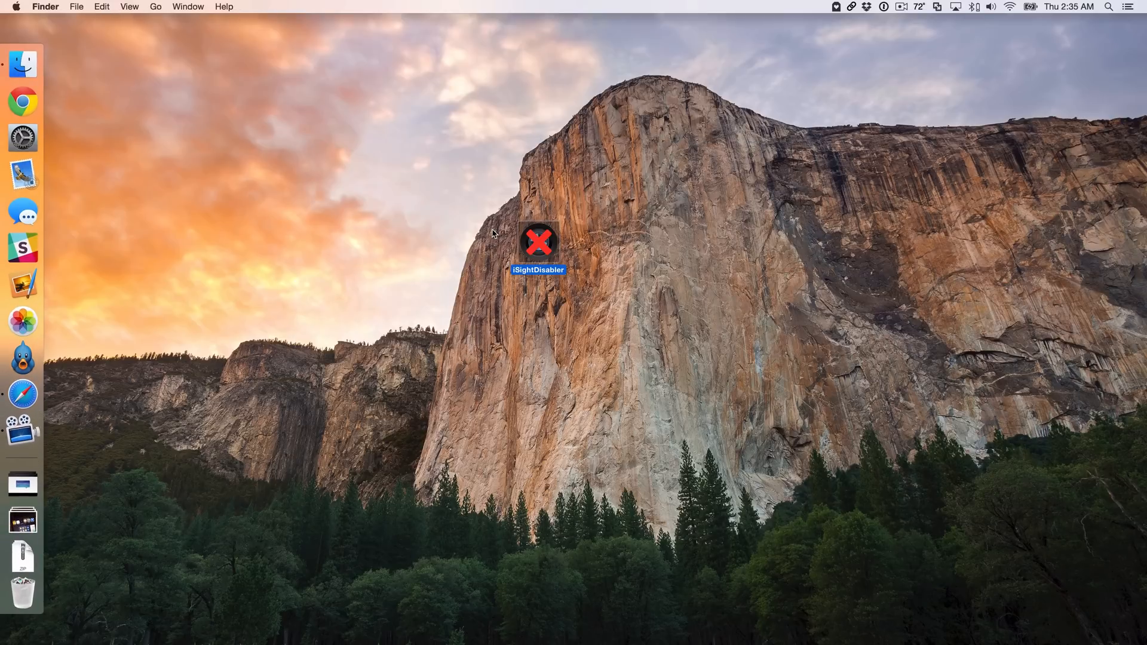
{"action": "double_click", "coordinate": [538, 241]}
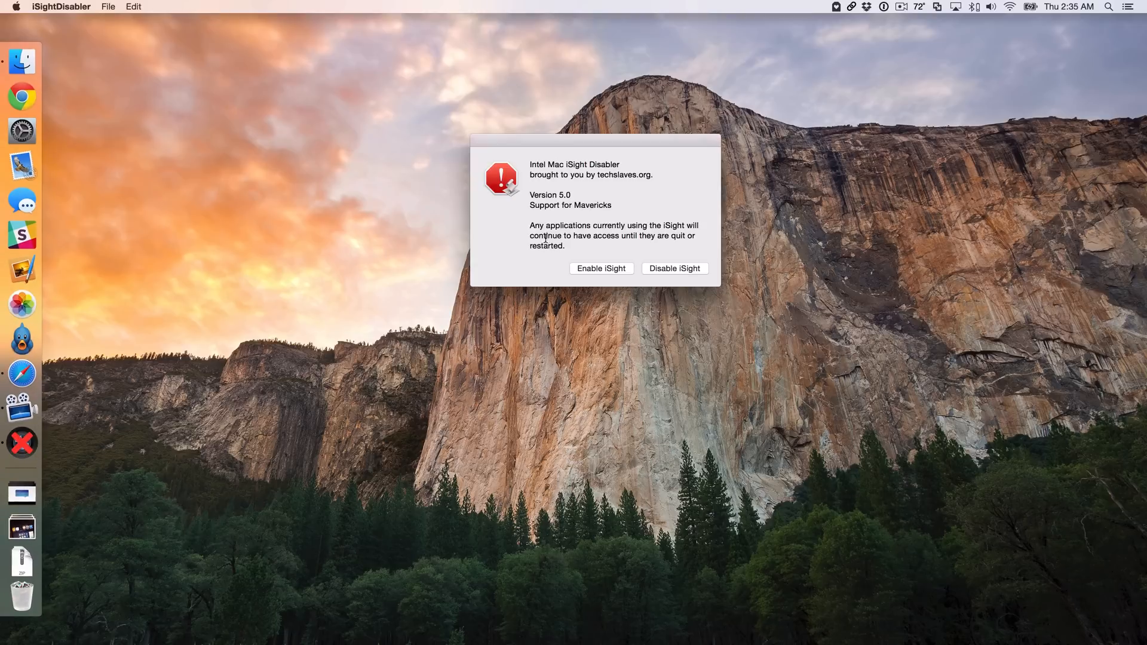
{"action": "left_click", "coordinate": [674, 268]}
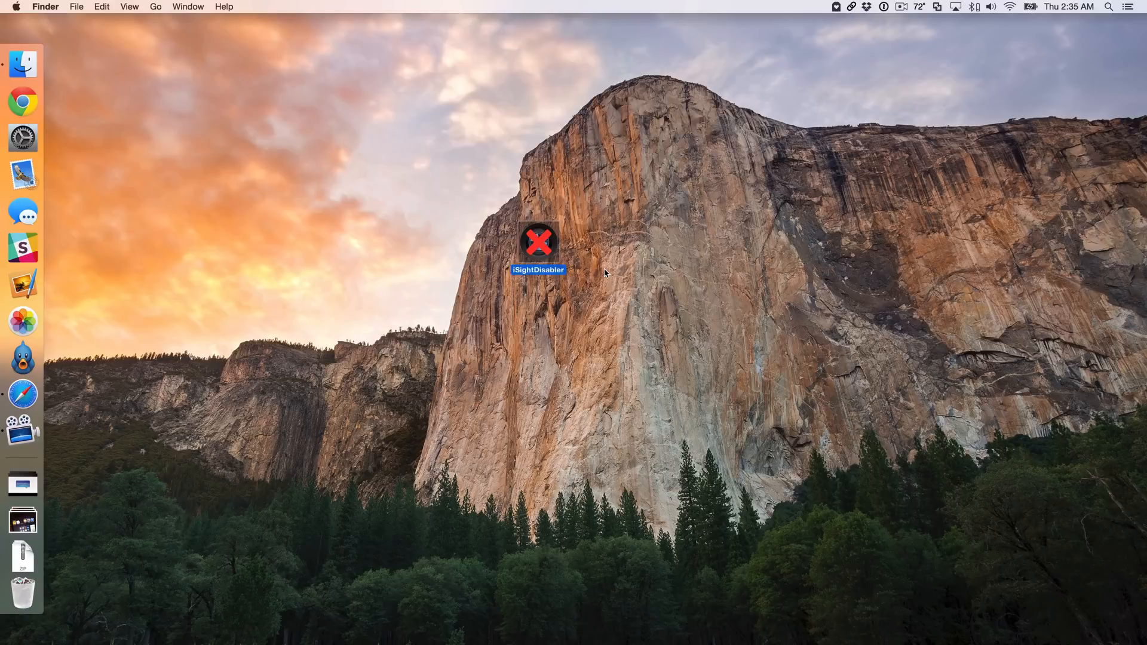
{"action": "type", "text": "phot"}
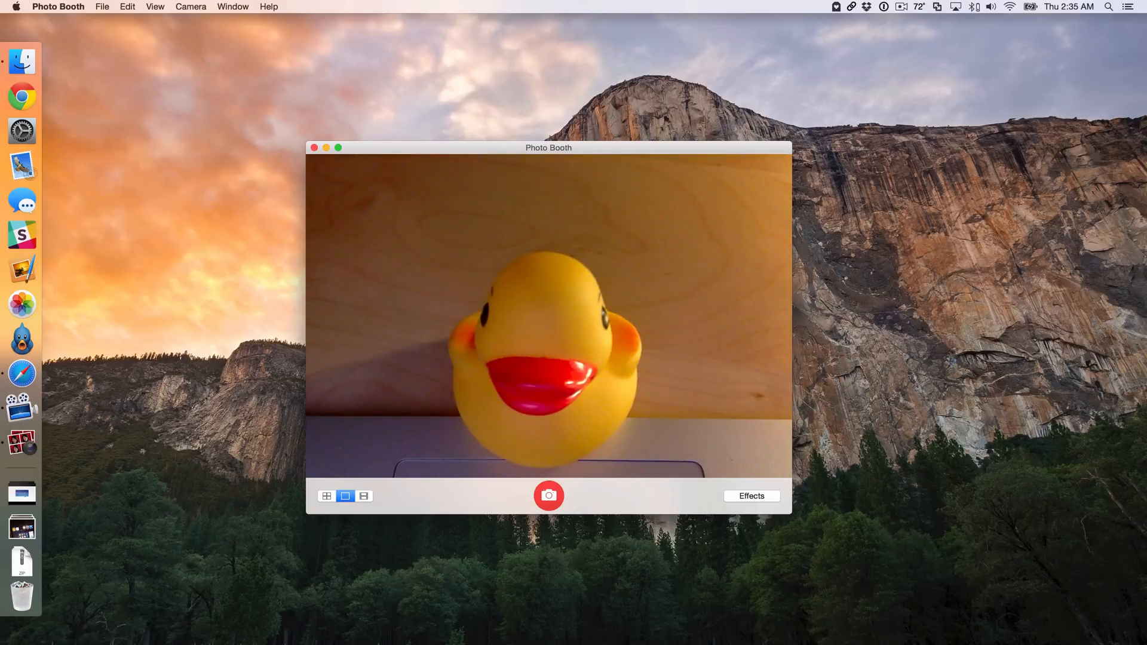
Step: Confirm the live duck image is back, close Photo Booth and return focus to the desktop
{"action": "left_click", "coordinate": [314, 147]}
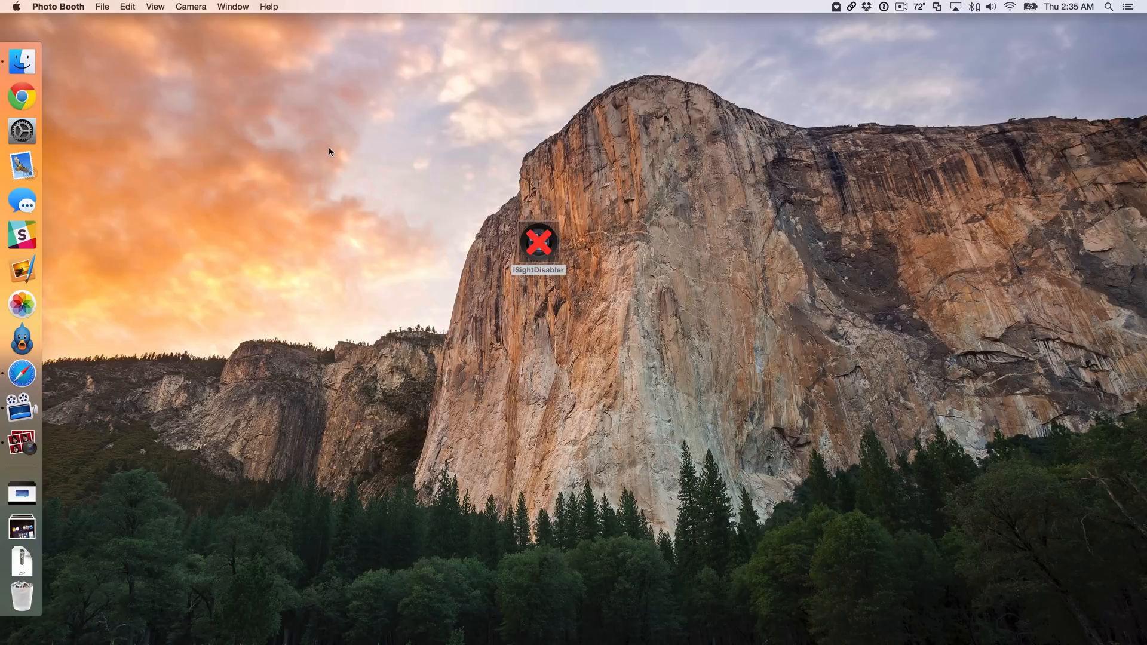
{"action": "mouse_move", "coordinate": [498, 196]}
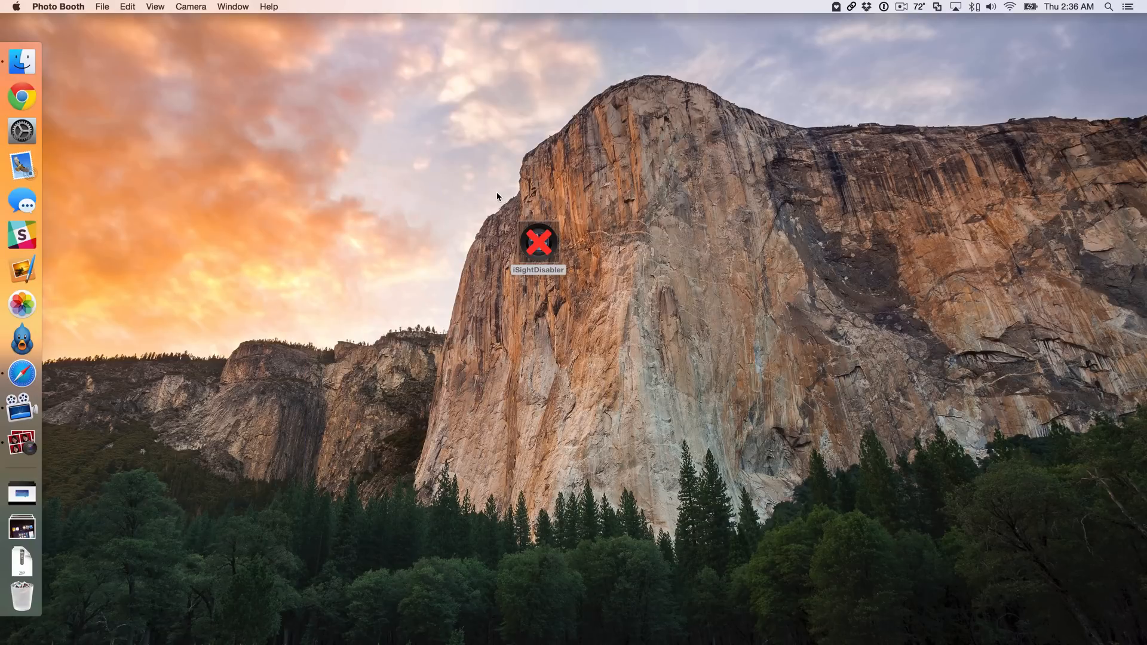
{"action": "left_click", "coordinate": [538, 242]}
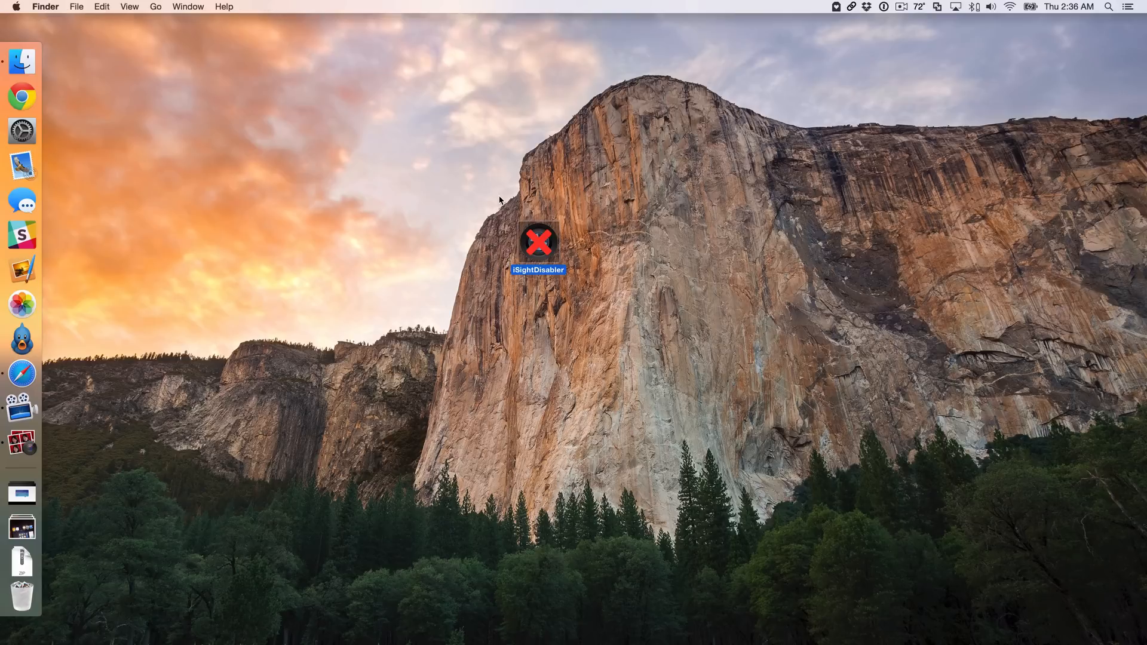
{"action": "left_click", "coordinate": [22, 373]}
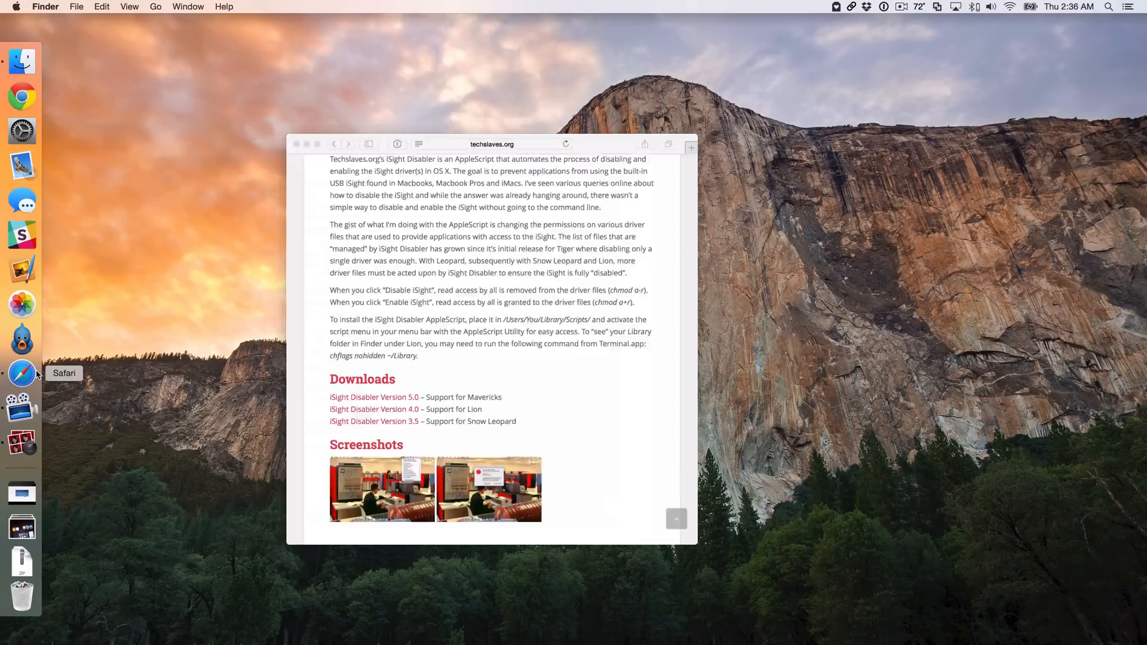
{"action": "left_click", "coordinate": [22, 373]}
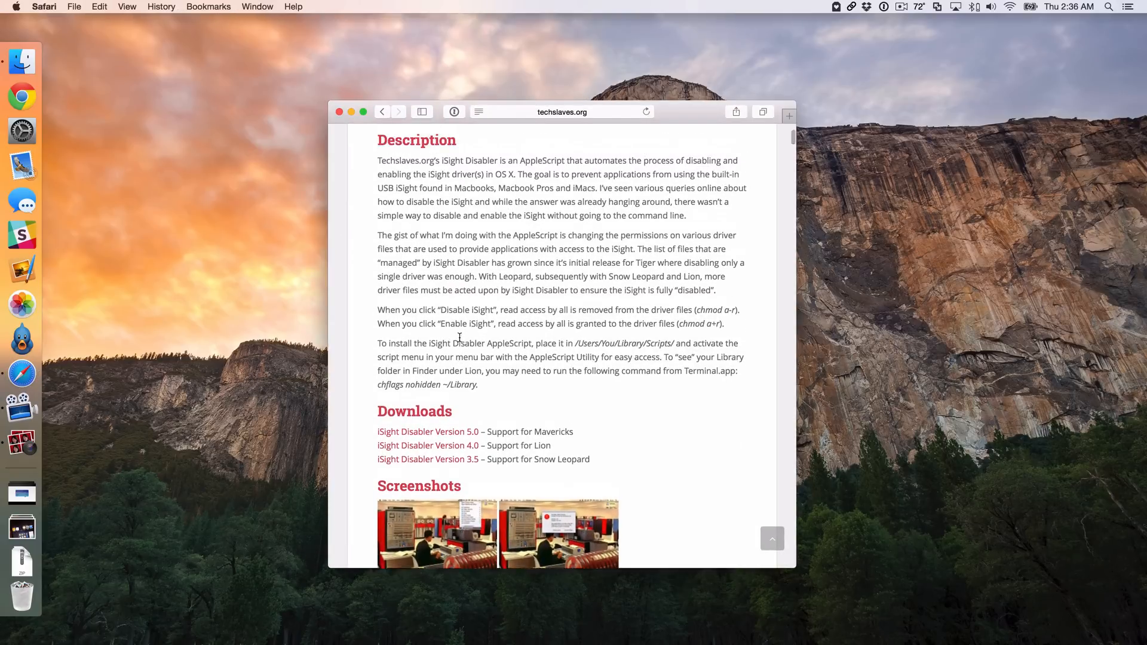
{"action": "scroll", "scroll_direction": "up", "scroll_amount": 3}
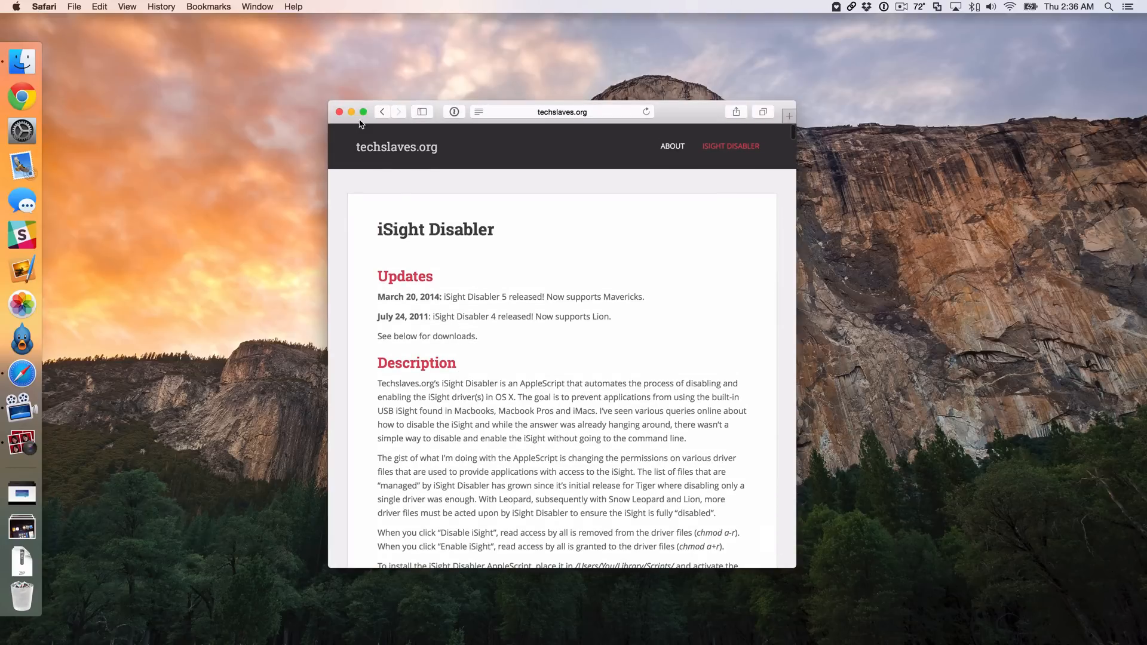
{"action": "mouse_move", "coordinate": [351, 112]}
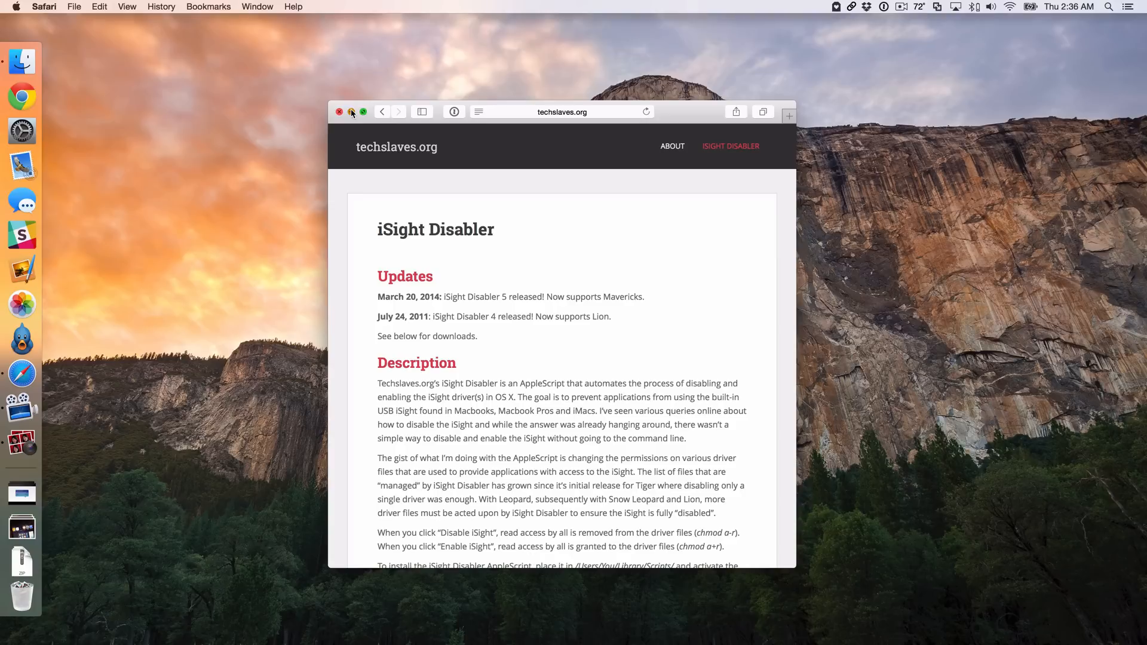
{"action": "left_click", "coordinate": [339, 111]}
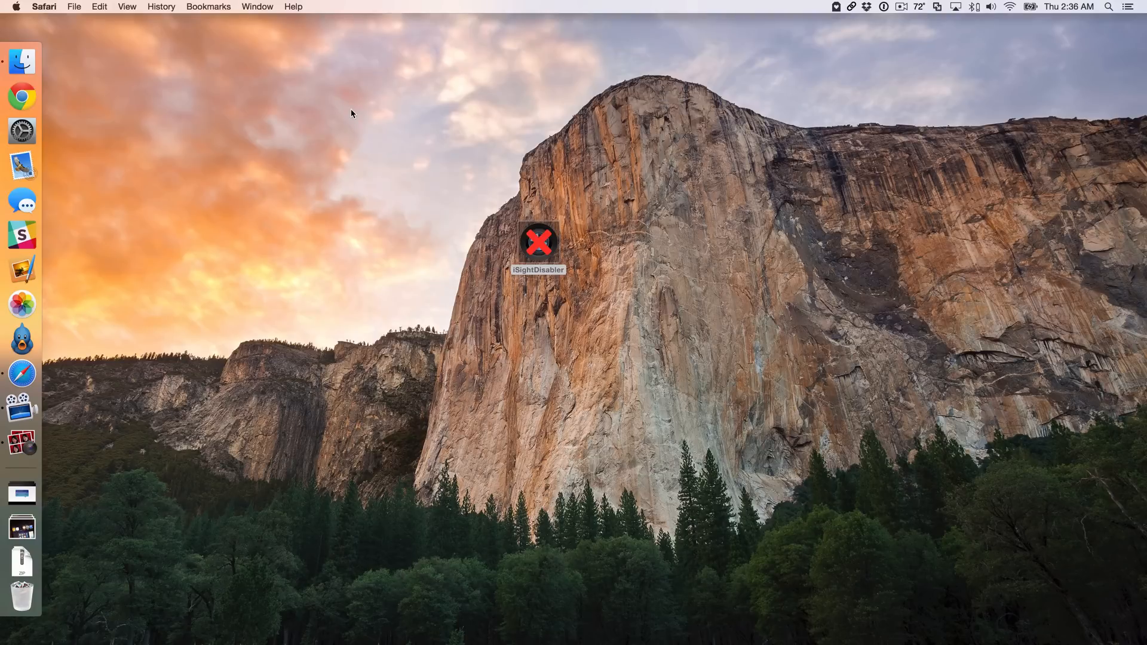